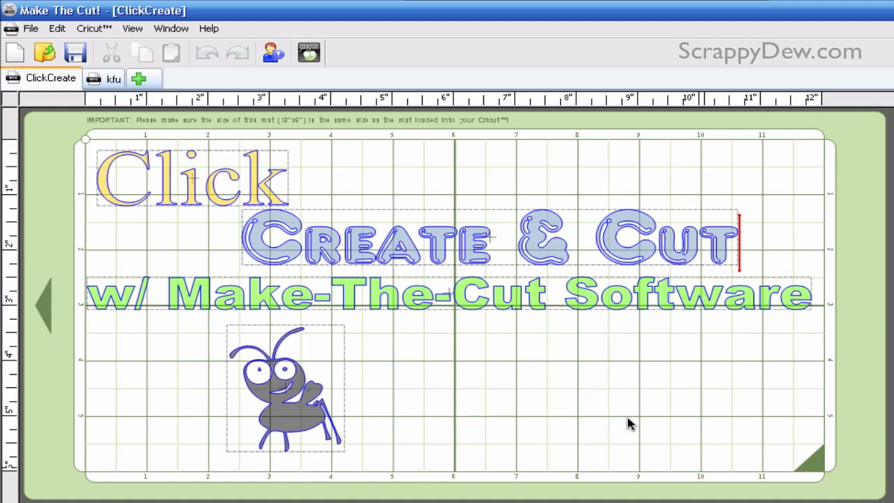
mouse_move(266, 221)
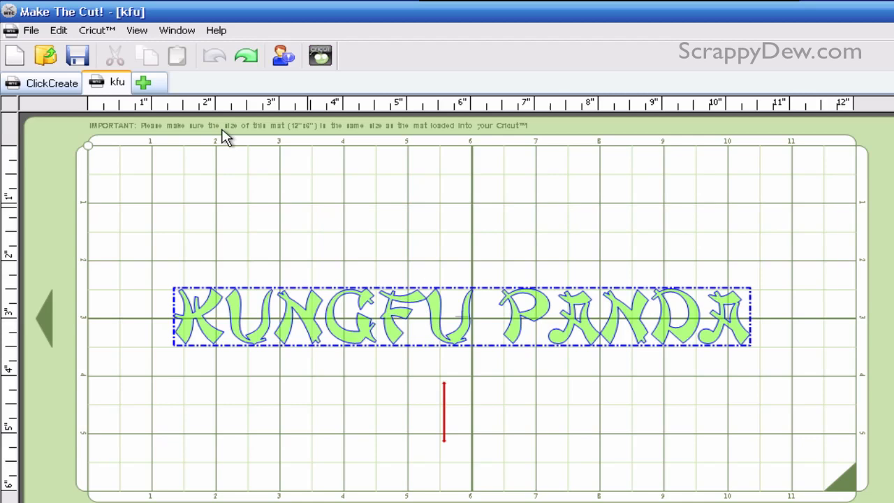
mouse_move(187, 103)
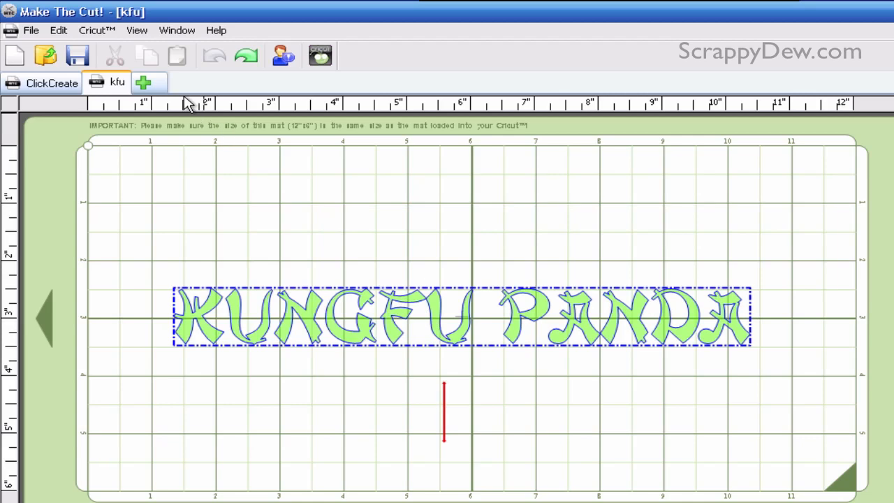
Use Edit > Shape Magic > Split to break the title into individual letters.
click(58, 31)
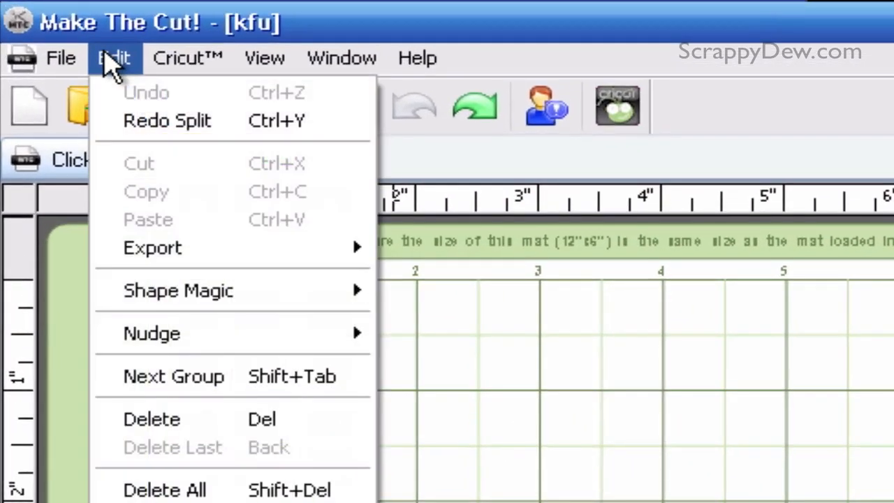
mouse_move(178, 290)
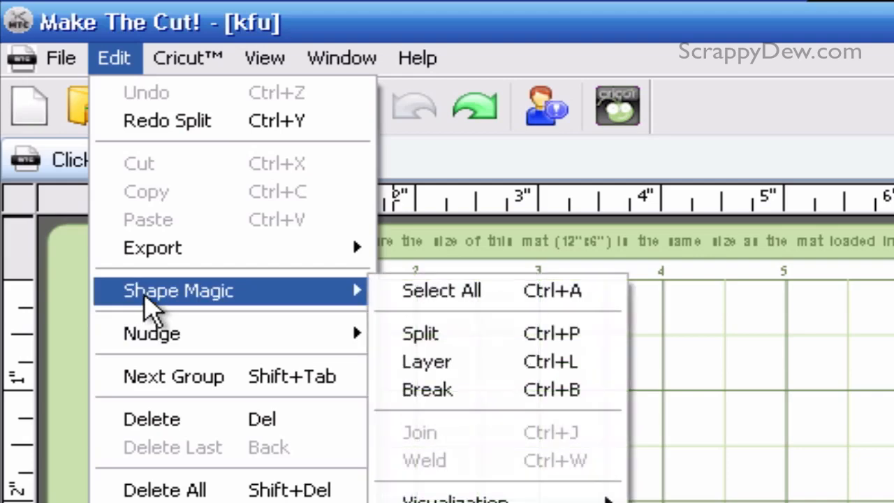
mouse_move(419, 333)
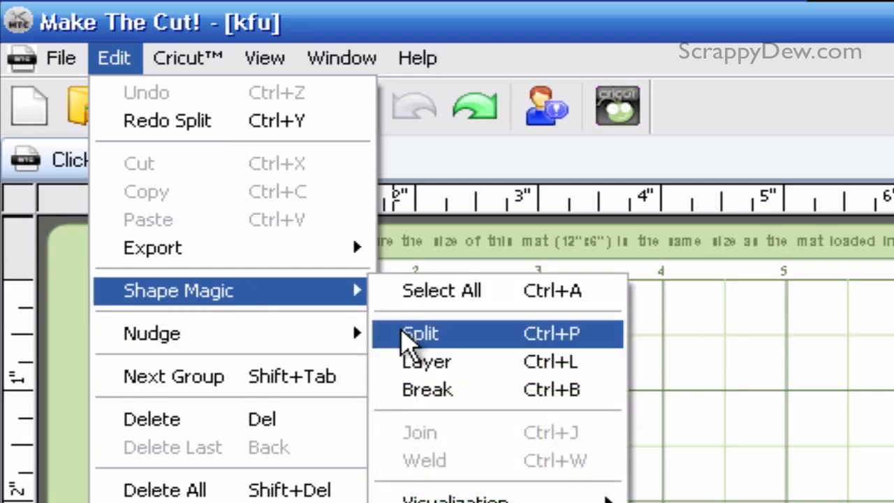
click(419, 332)
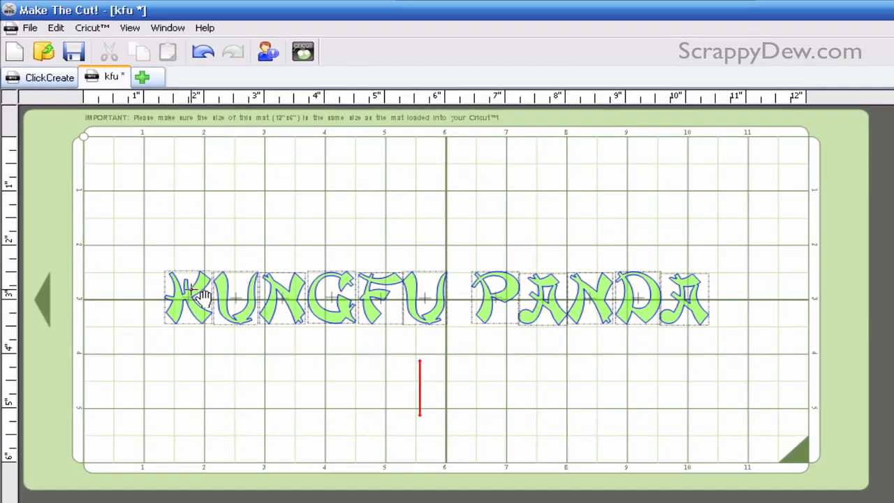
click(189, 296)
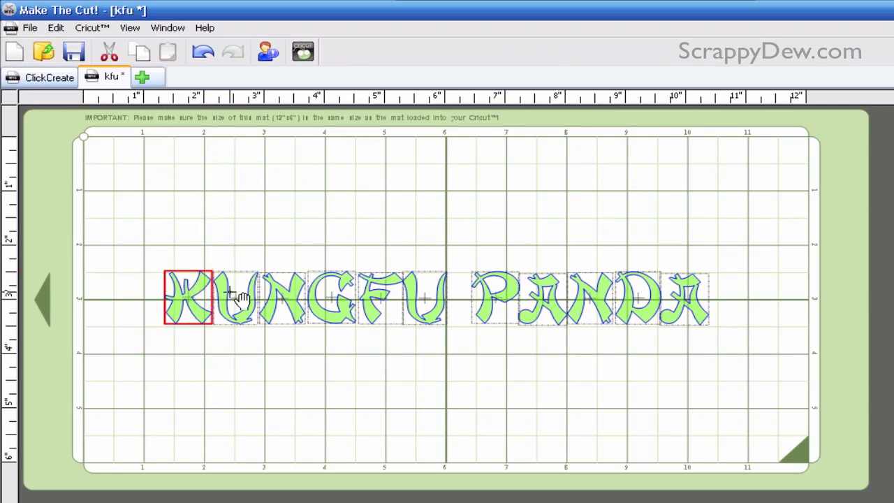
click(282, 297)
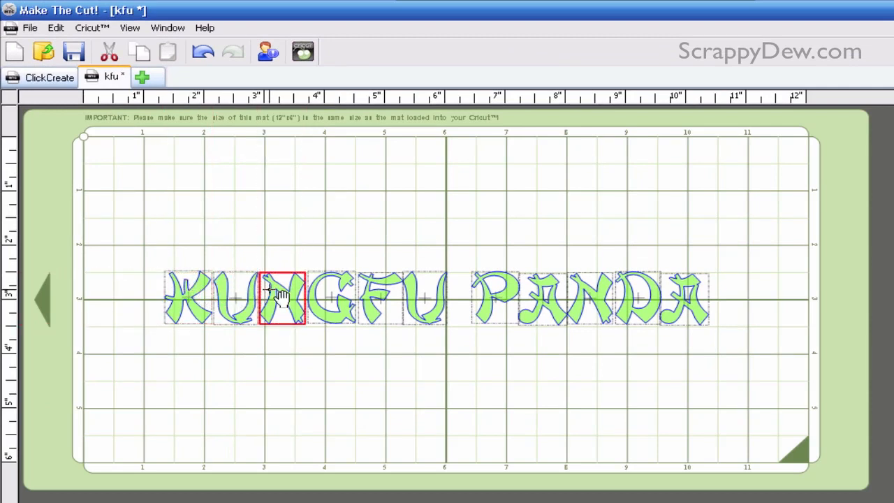
click(330, 296)
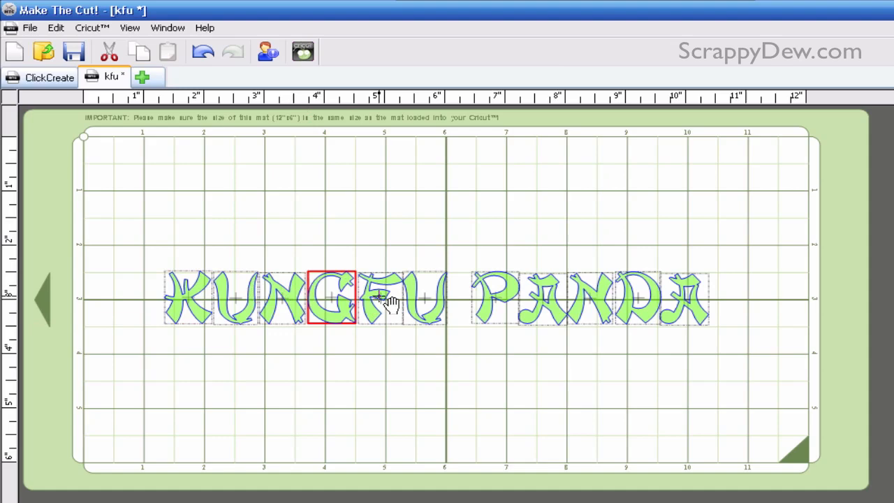
click(189, 296)
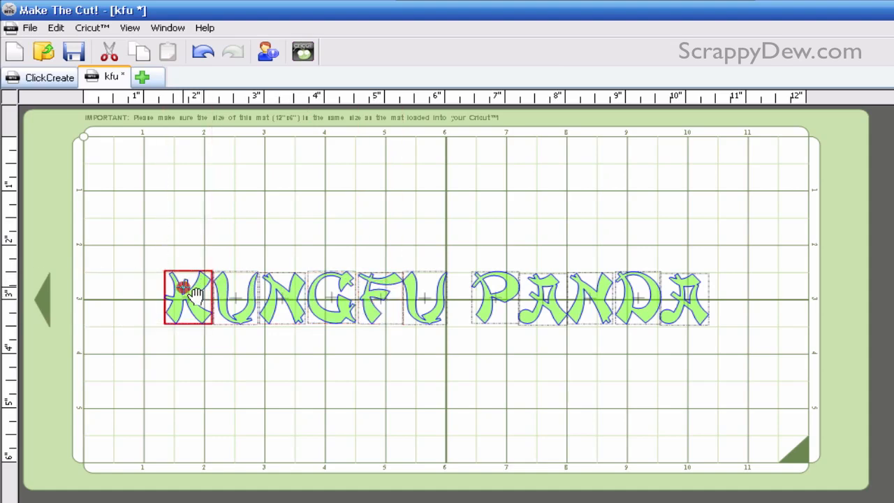
drag(189, 296, 199, 278)
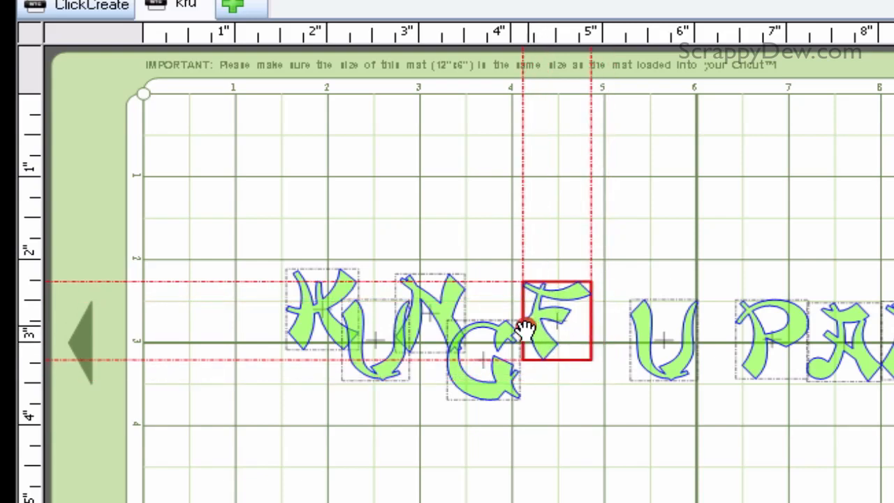
Shift the F upward so it overlaps the G in the staggered cluster.
drag(556, 321, 510, 333)
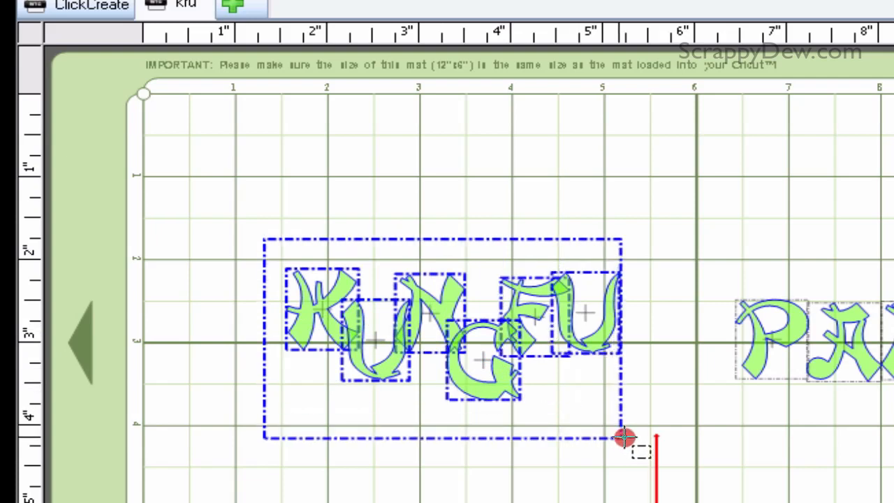
Marquee-select the six KUNGFU letters, leaving PANDA unselected.
drag(625, 439, 653, 440)
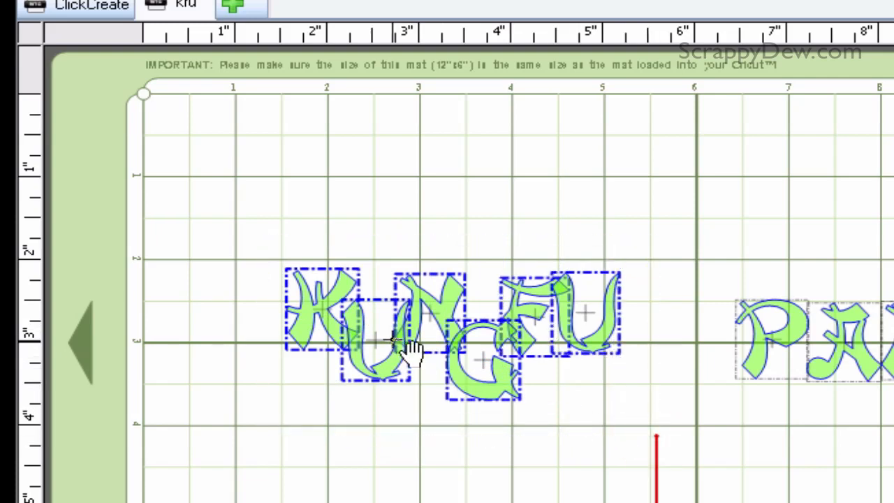
mouse_move(475, 405)
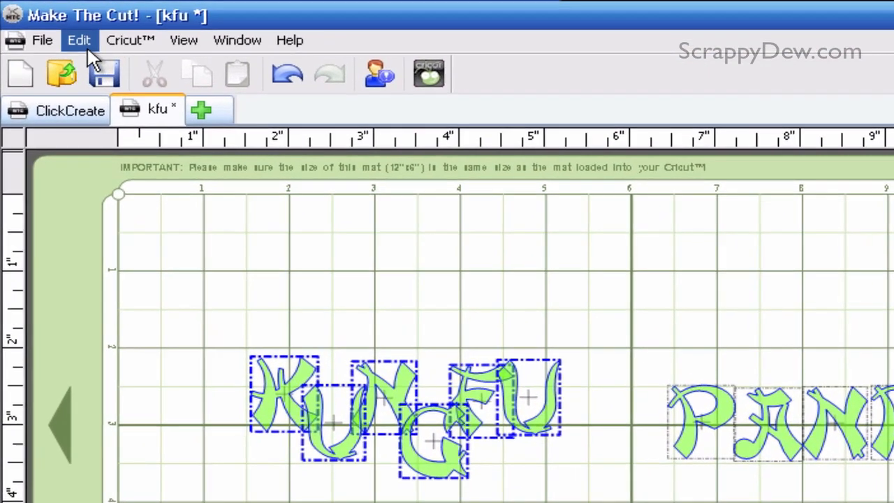
Use Edit > Shape Magic > Weld to merge the KUNGFU letters into one shape.
click(78, 39)
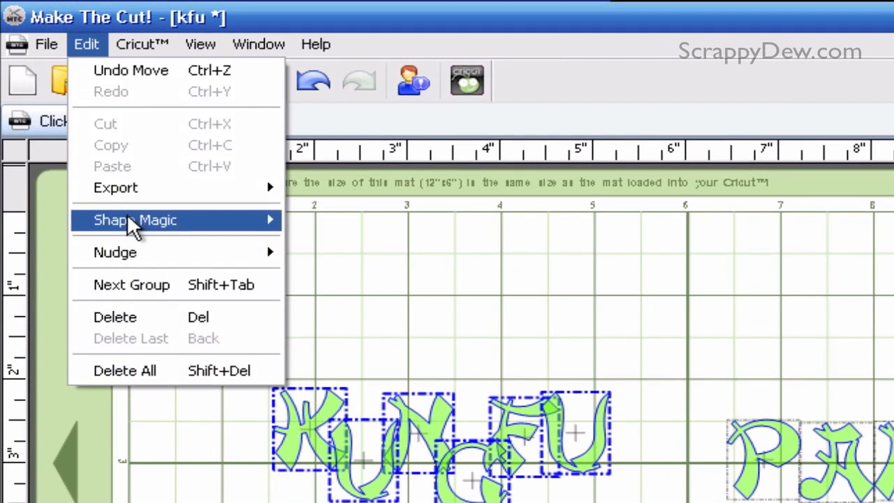
mouse_move(134, 220)
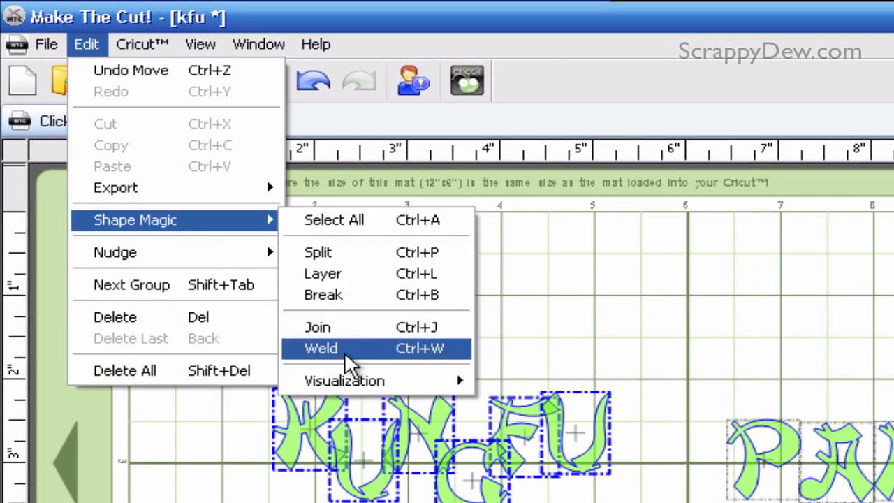
click(321, 347)
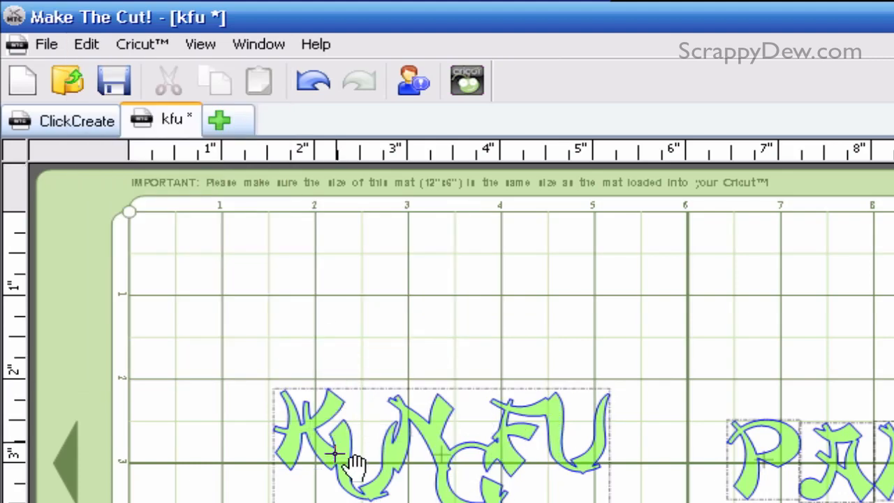